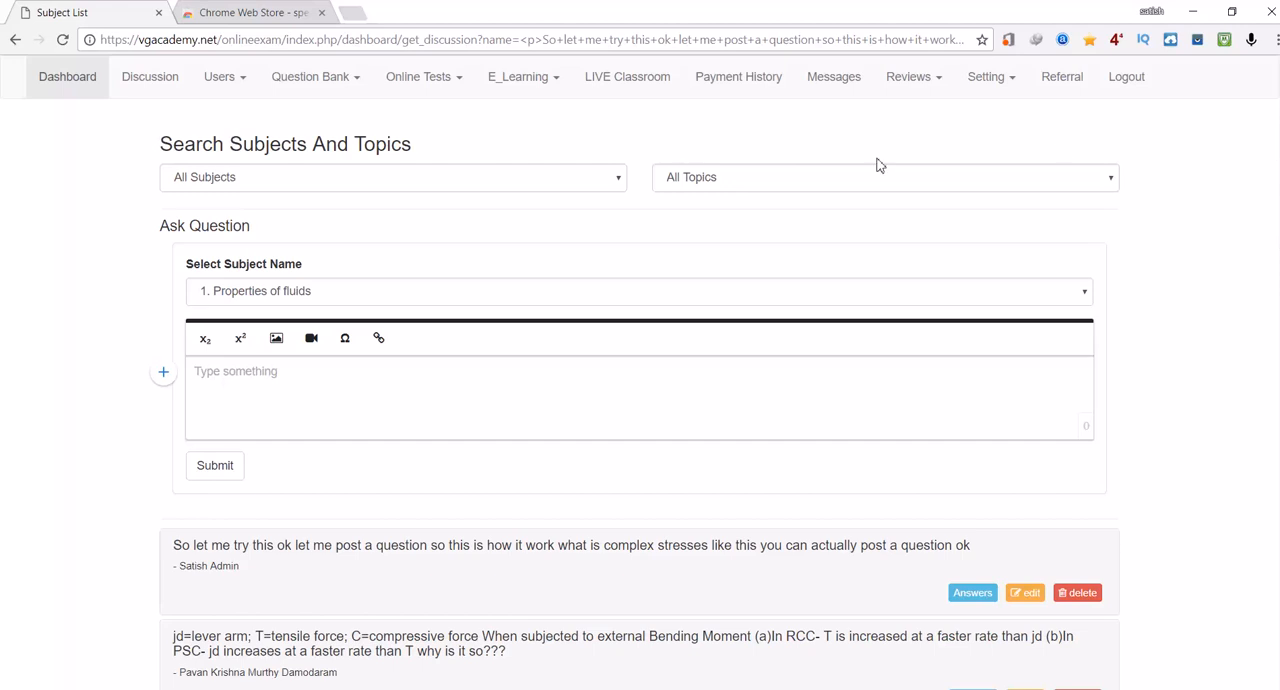
mouse_move(248, 291)
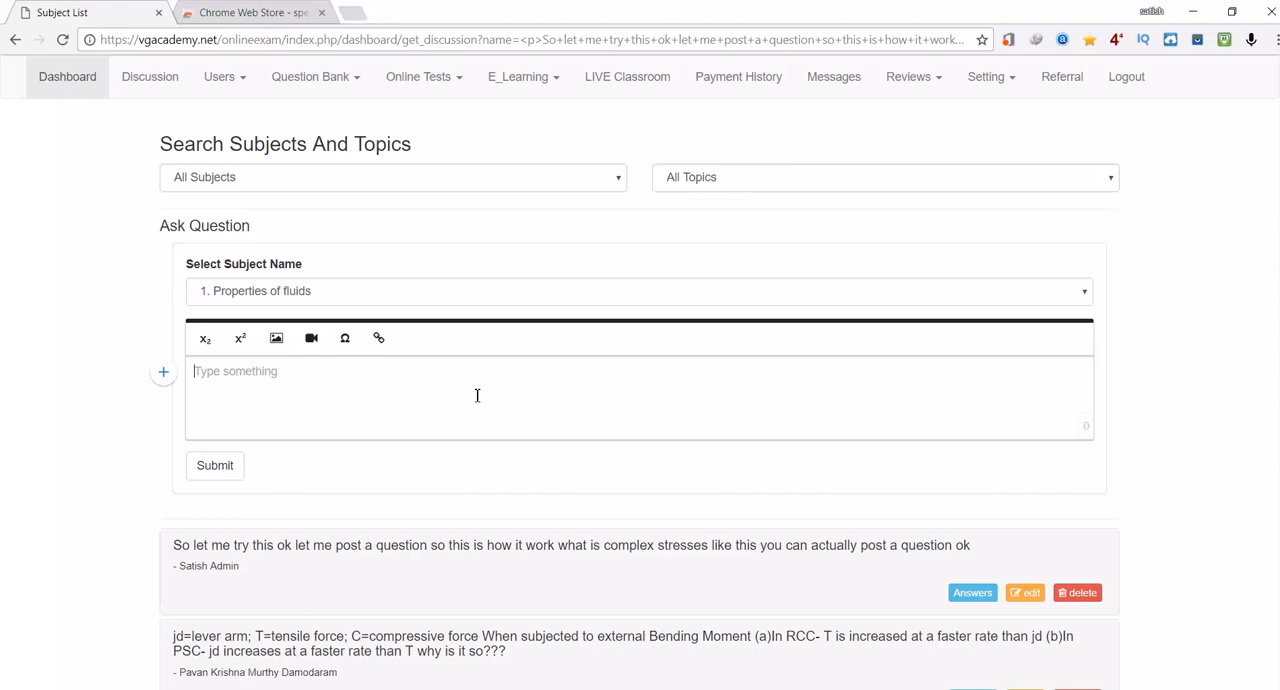
mouse_move(276, 338)
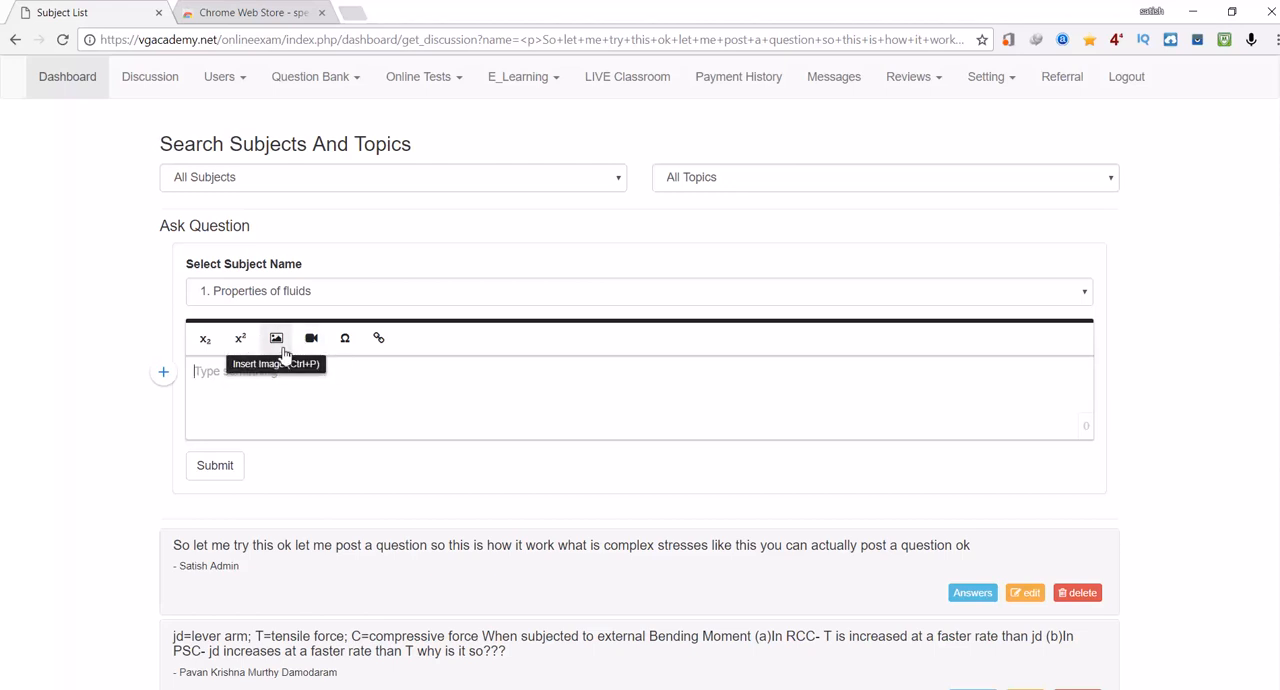
Show the question's quick insert options and expand answers on the lever arm and bearing posts
left_click(311, 338)
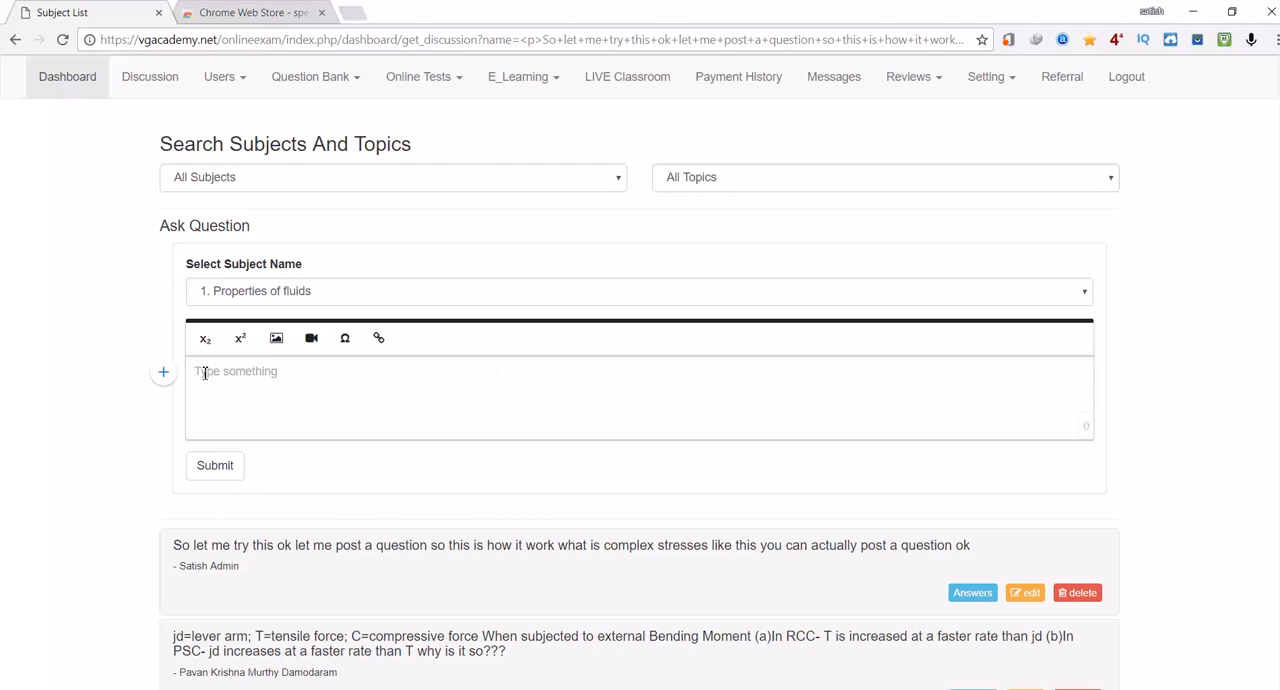
left_click(163, 371)
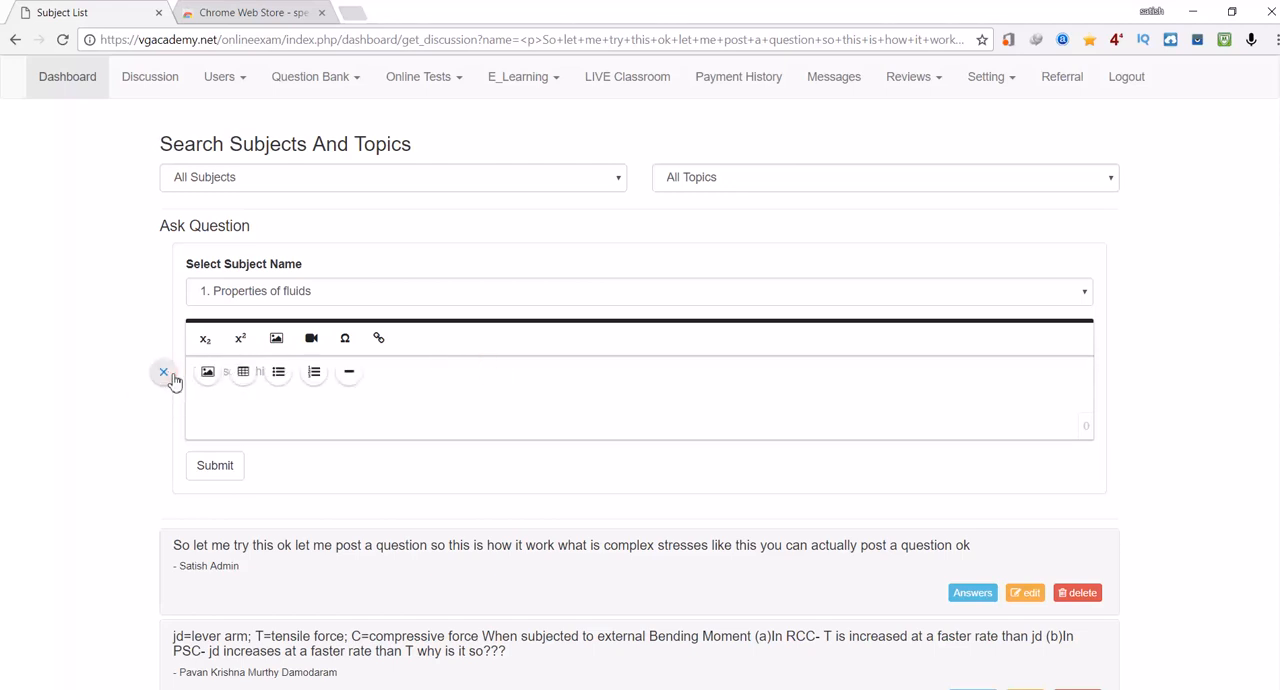
mouse_move(207, 372)
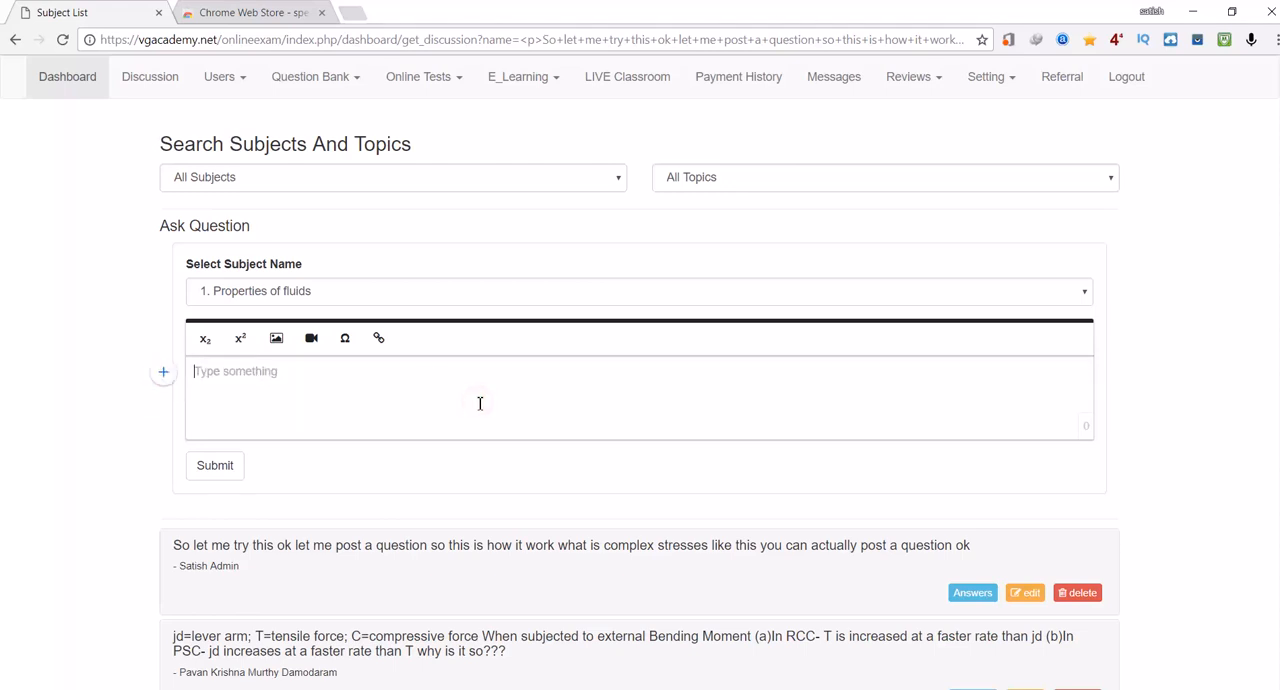
scroll("down", 3)
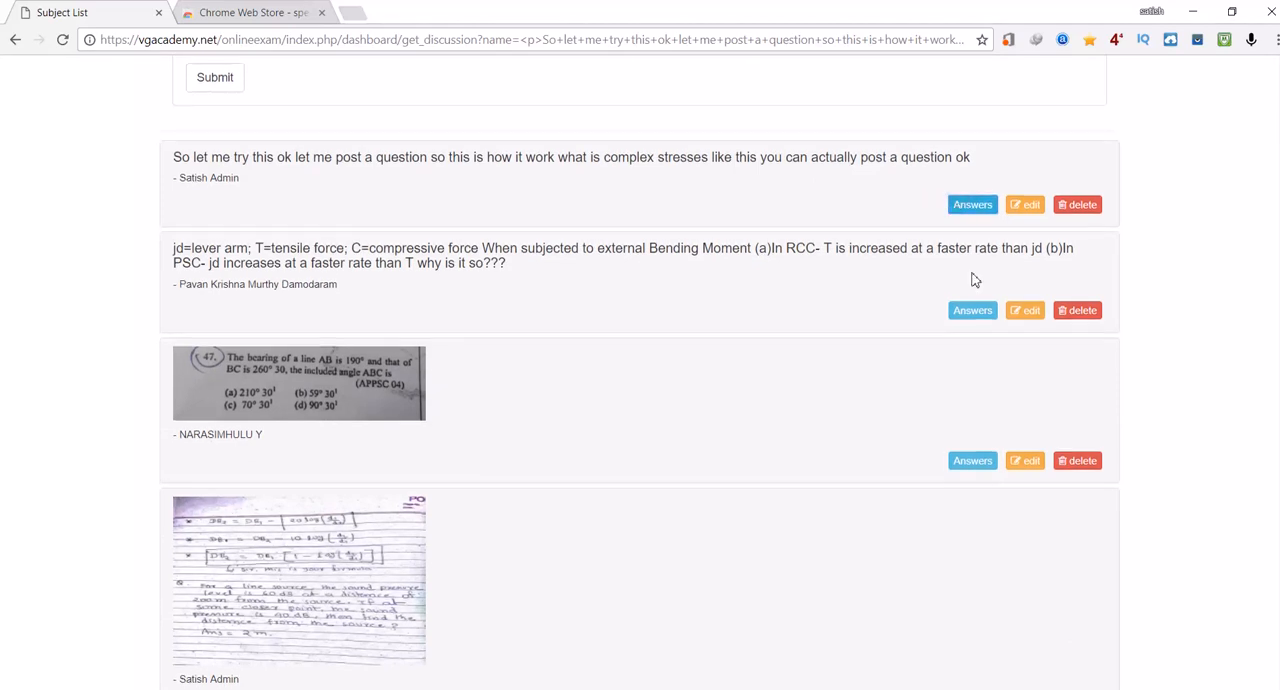
left_click(972, 310)
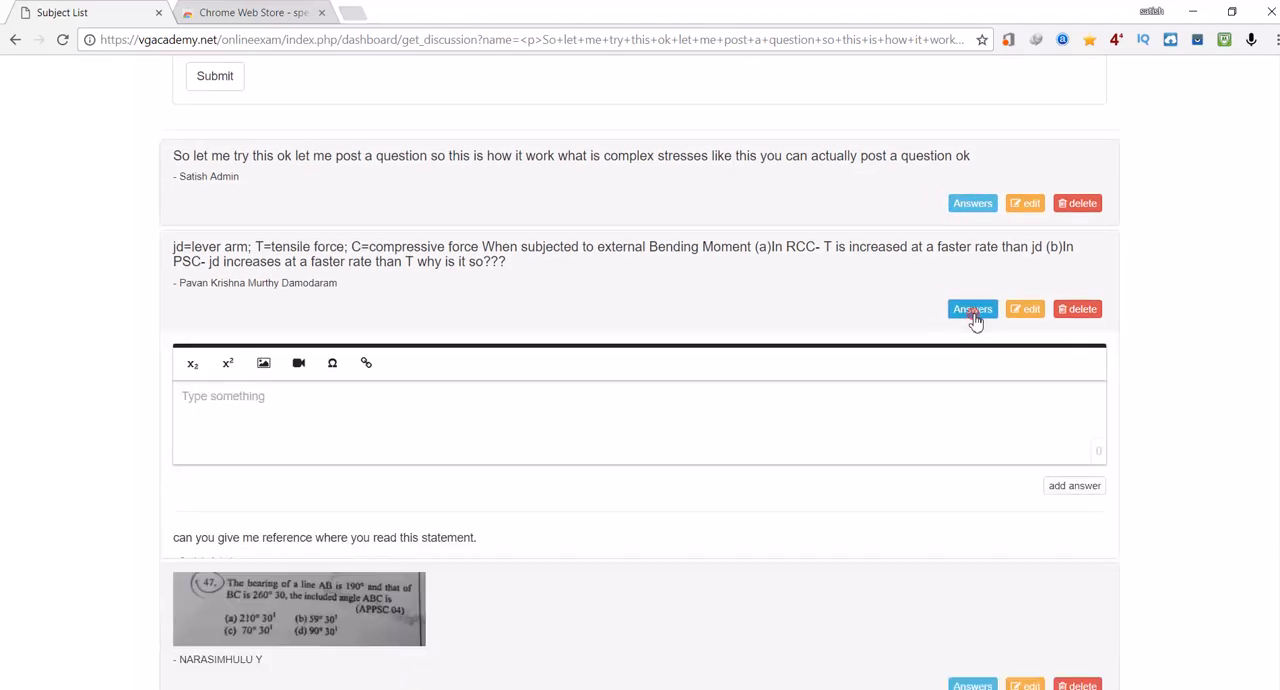
left_click(971, 308)
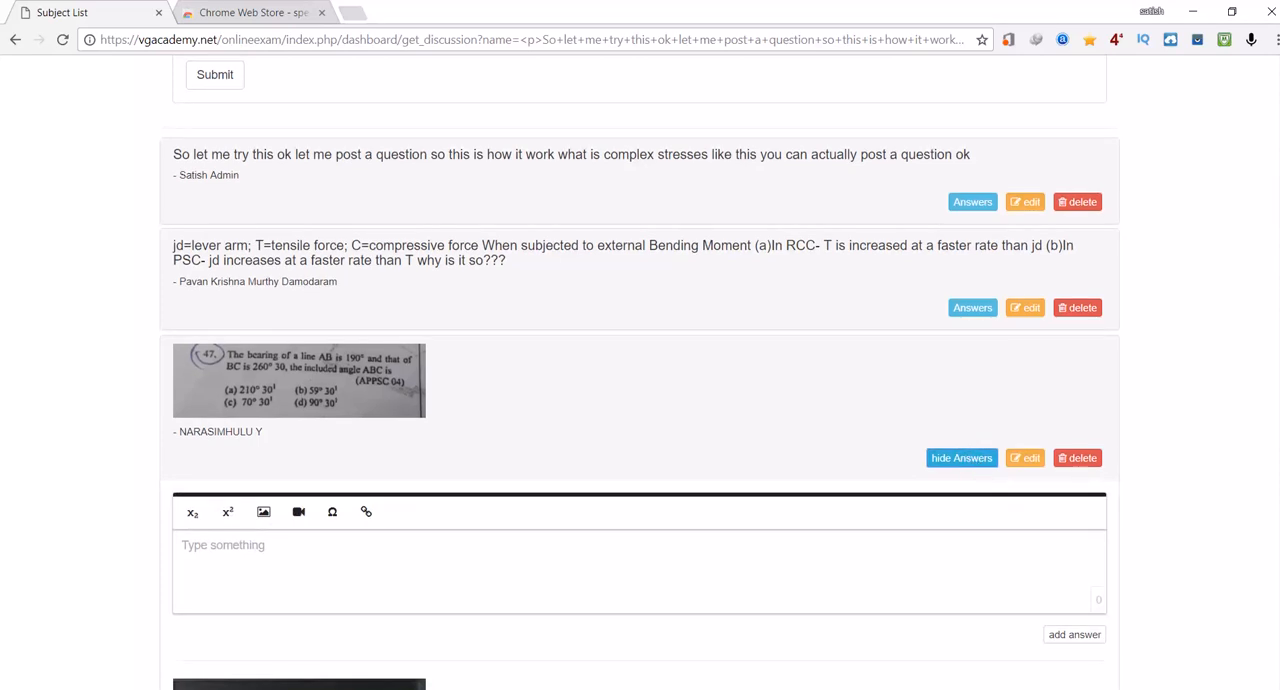
Open the complex stresses question by Satish Admin in the editor
scroll("down", 3)
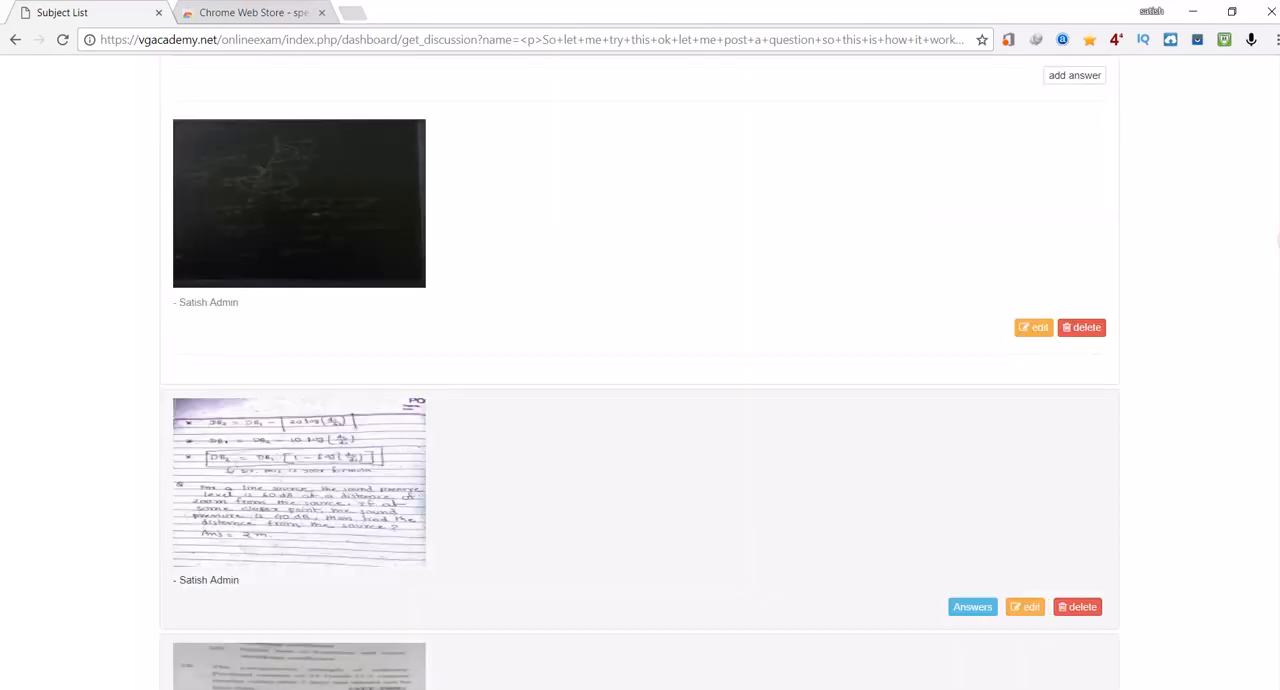
scroll("down", 3)
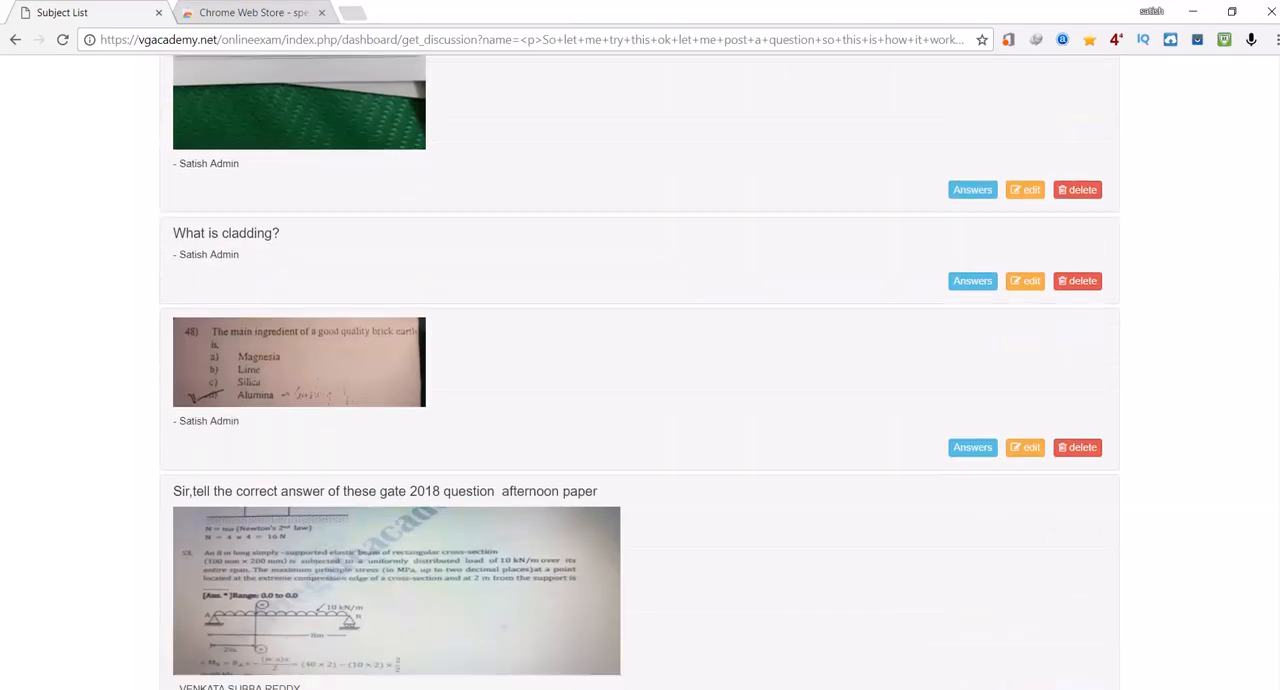
scroll("down", 3)
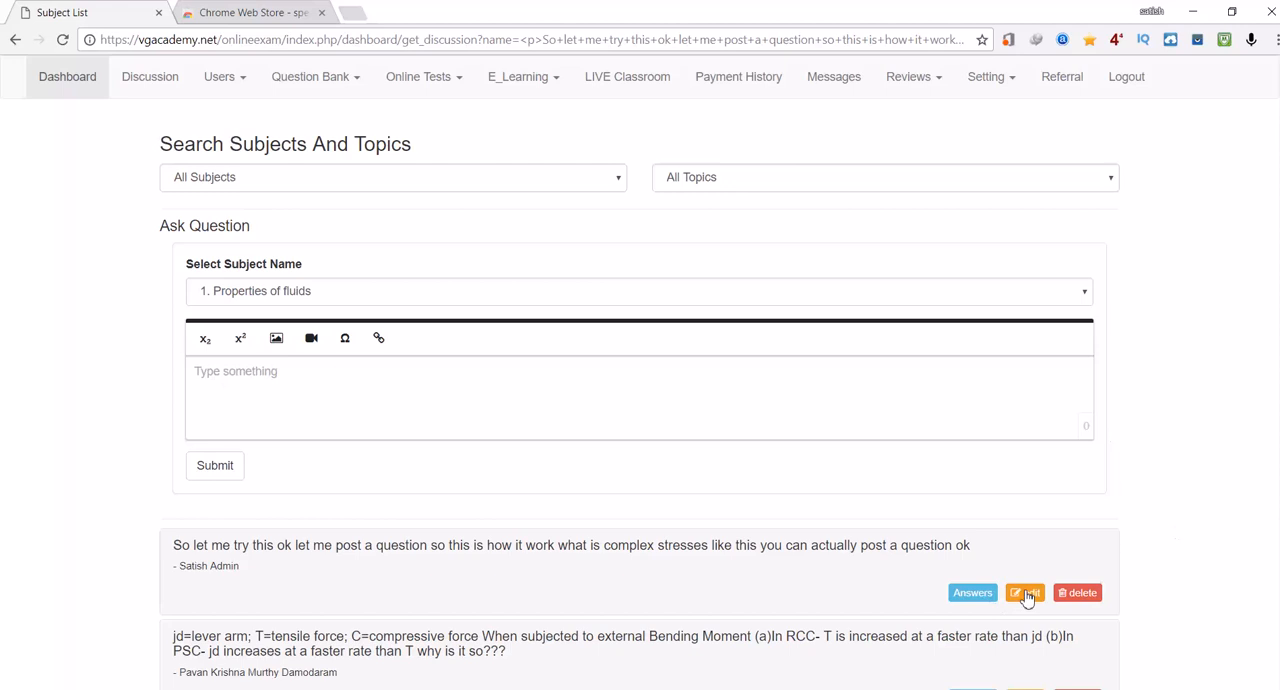
left_click(1024, 592)
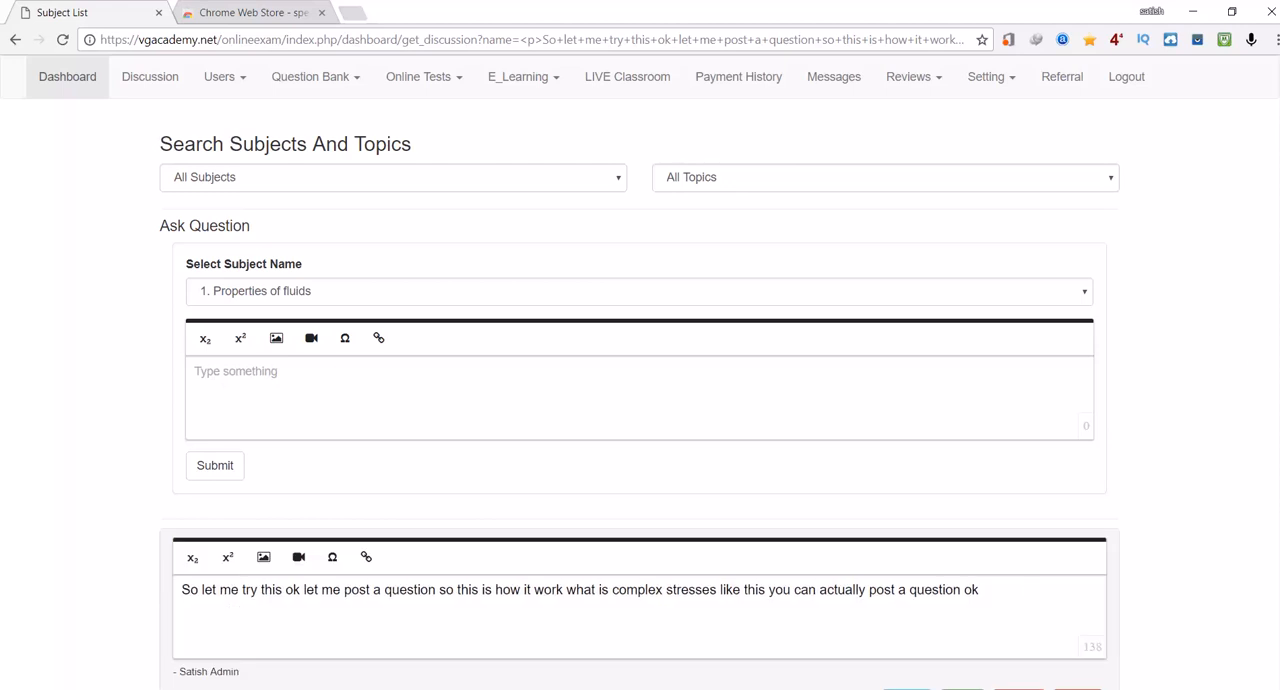
mouse_move(1255, 137)
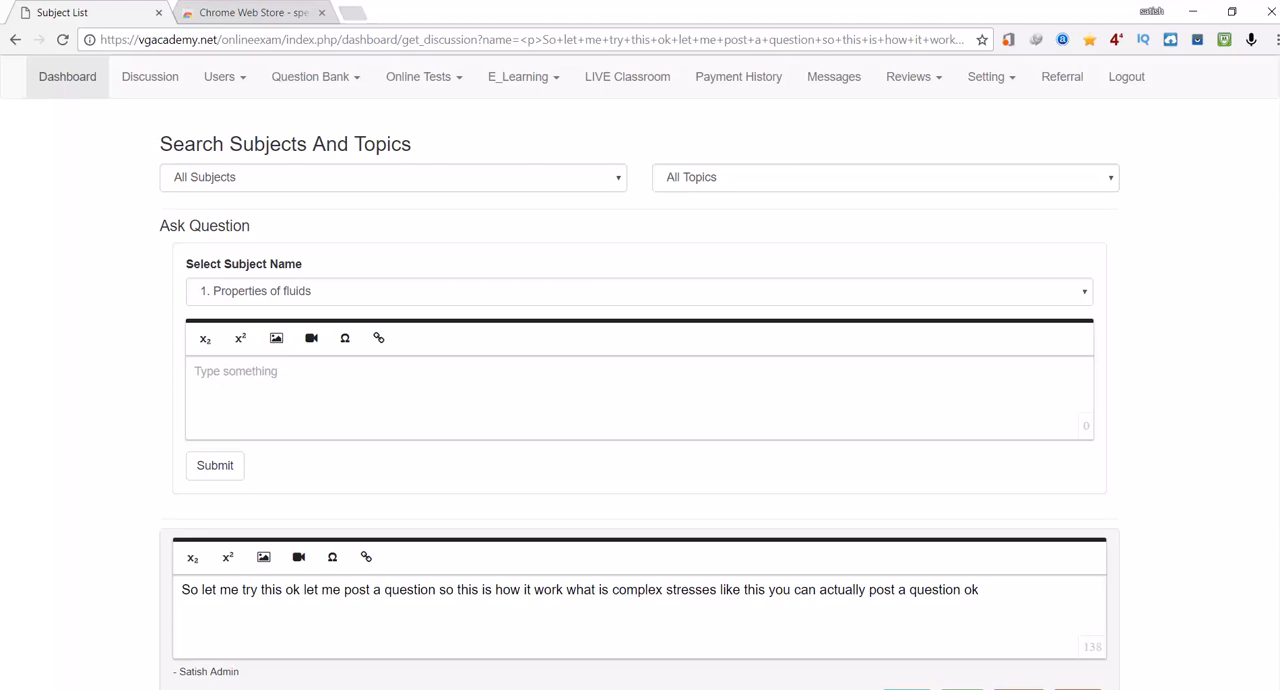
scroll("down", 3)
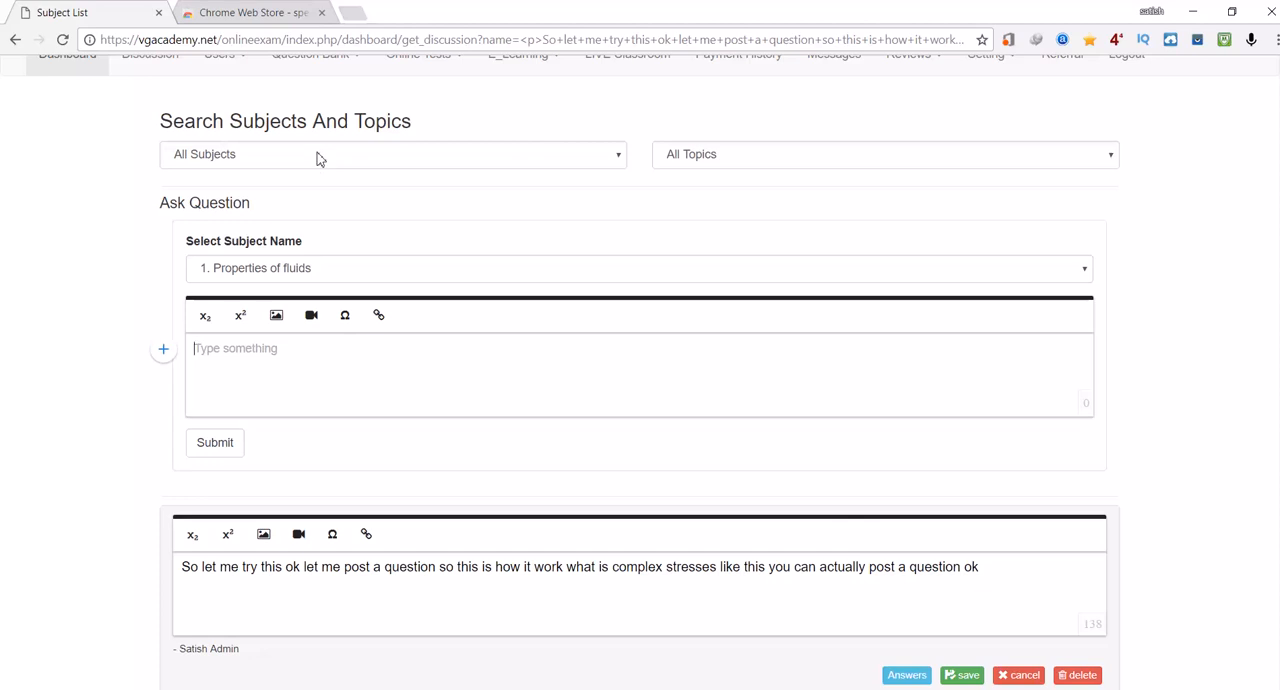
Filter discussions to 3. CONCRETE STRUCTURES and launch the SpeechnotesX voice-typing extension
left_click(393, 154)
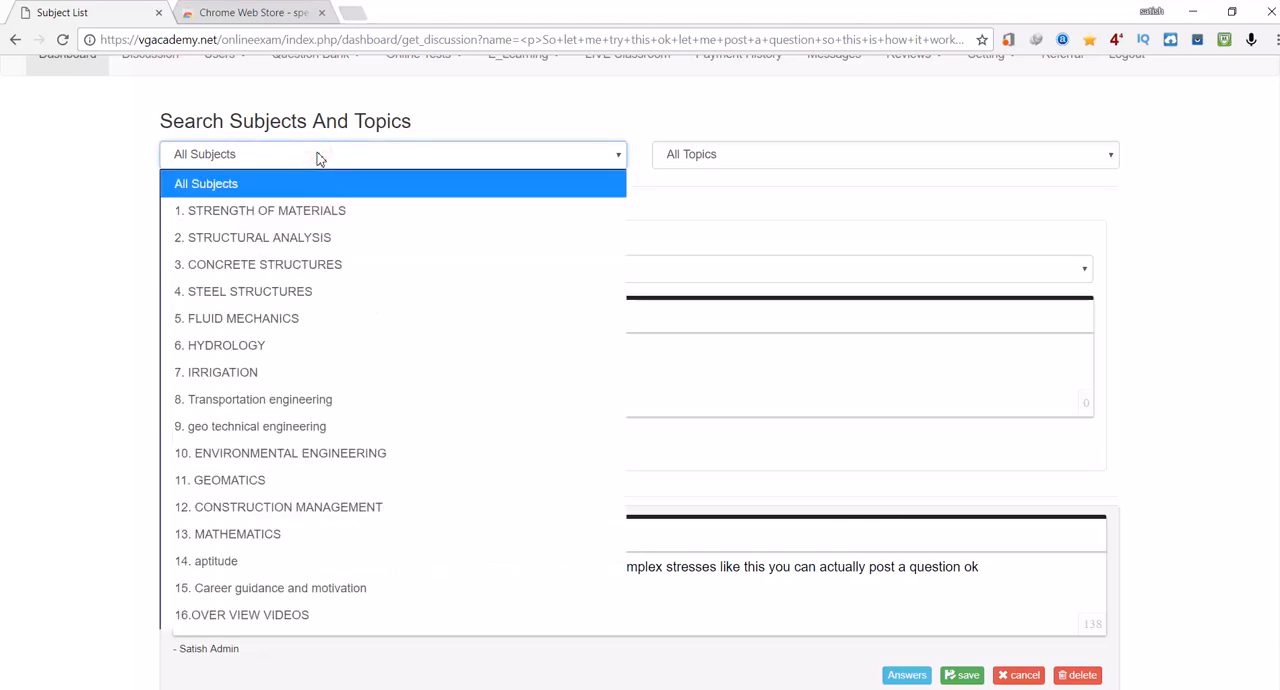
left_click(258, 264)
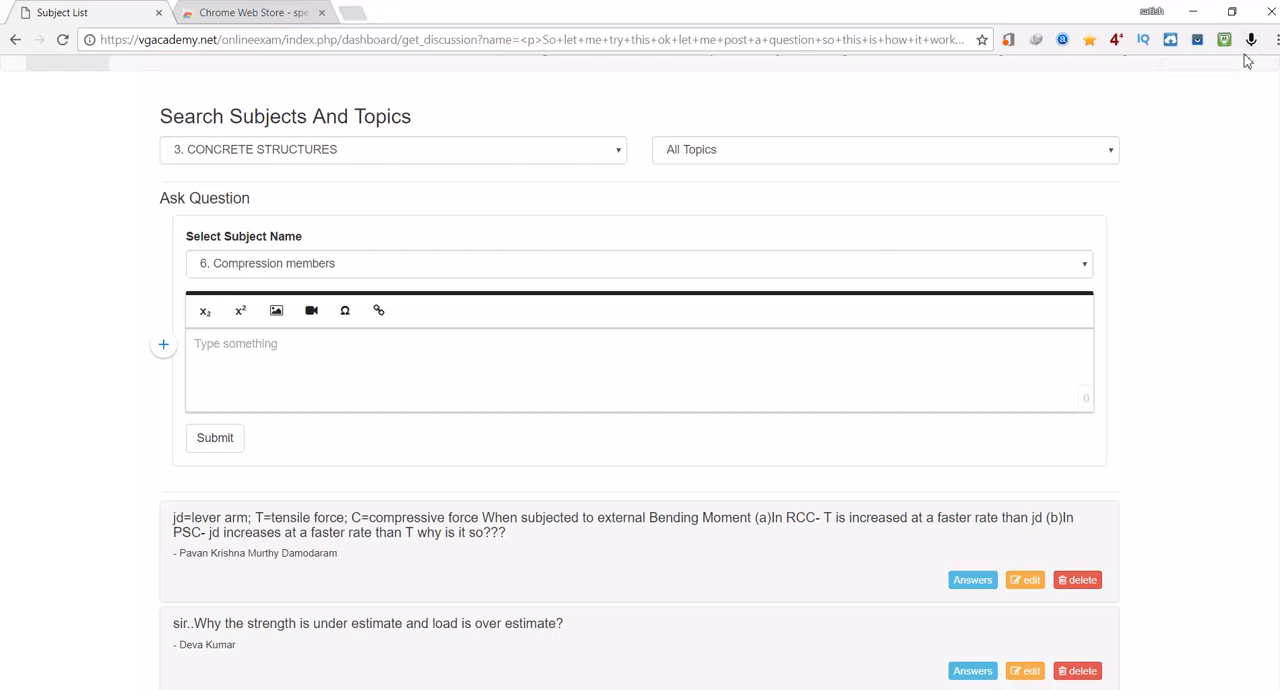
left_click(250, 12)
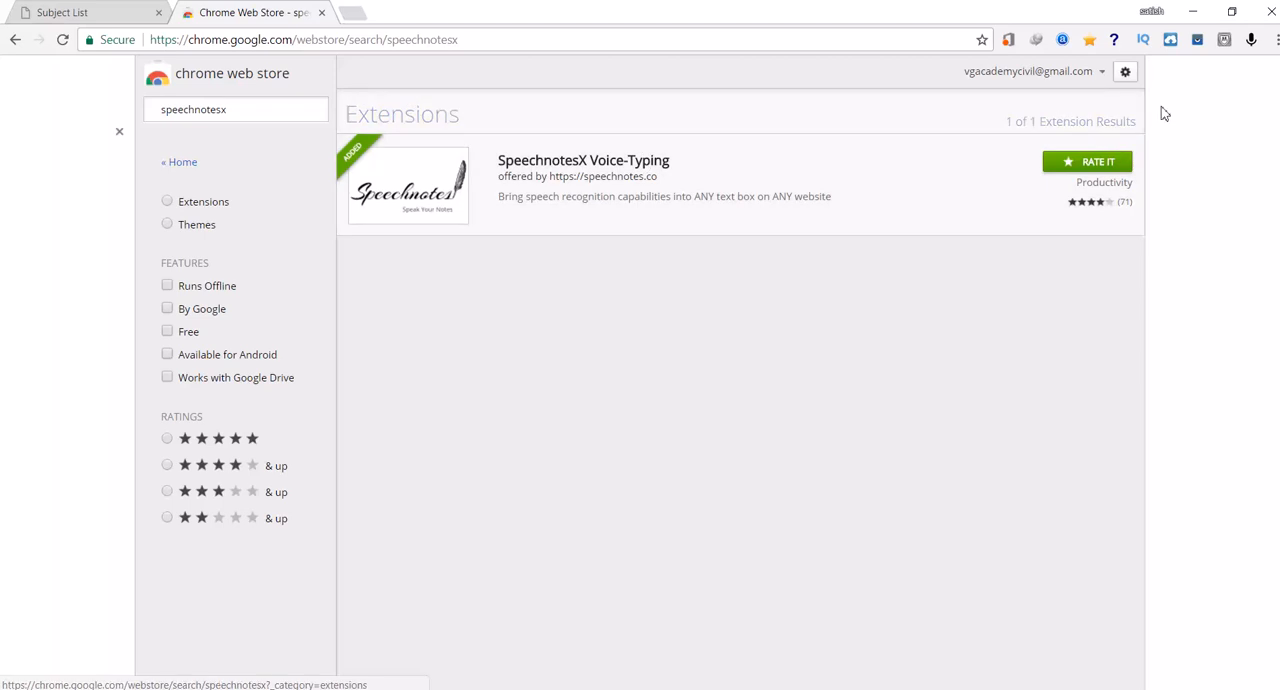
mouse_move(1226, 175)
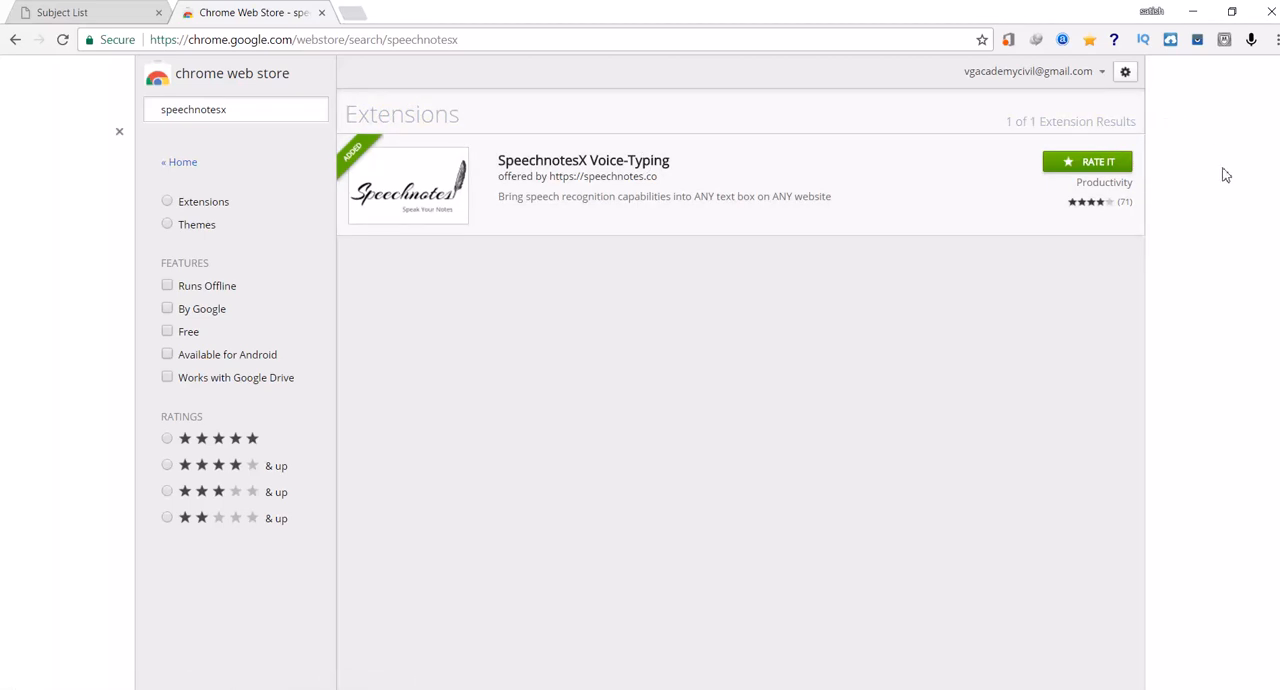
left_click(62, 12)
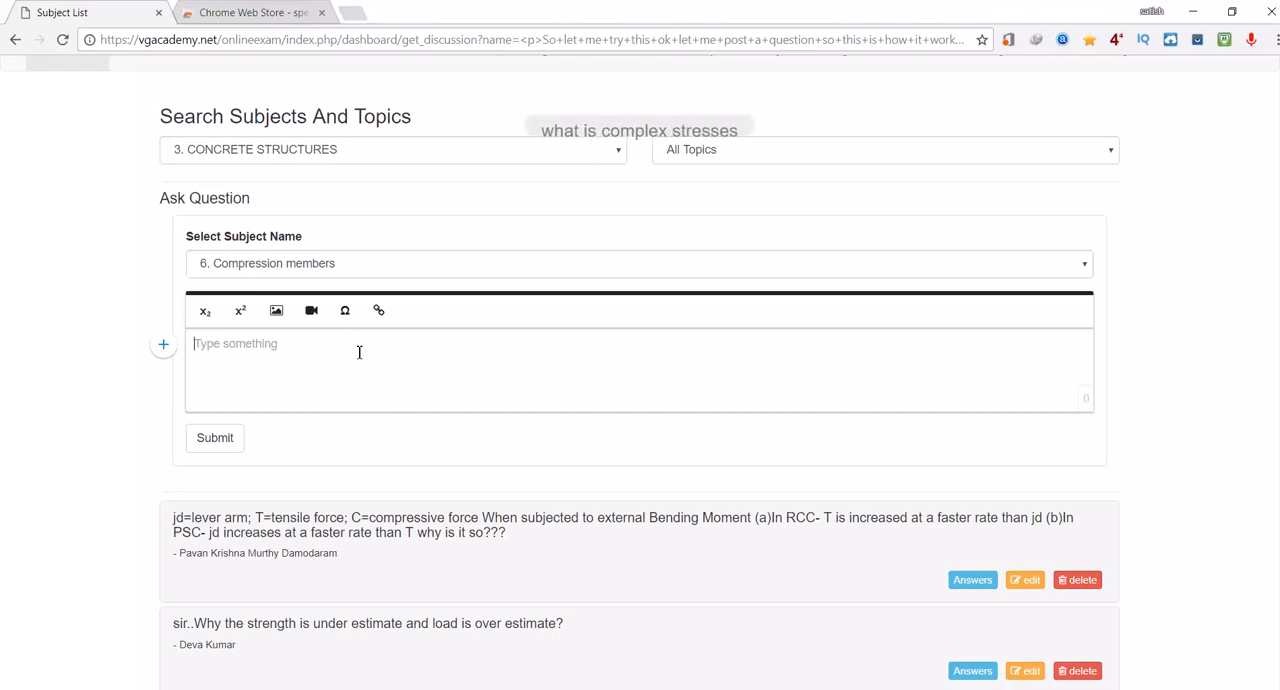
Dictate 'What is complex stresses' and 'what is a tensor', then submit the question
type("What is complex stresses")
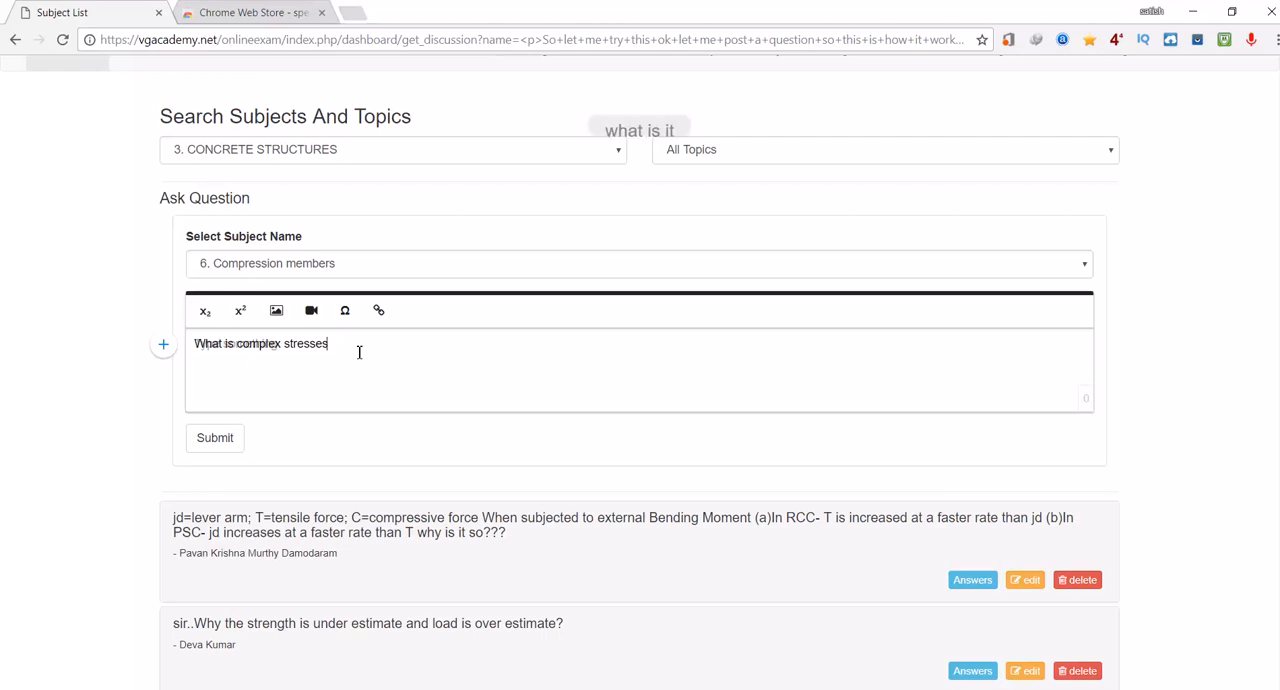
type("what is a tensor so like this you can actually post a question without typing ok")
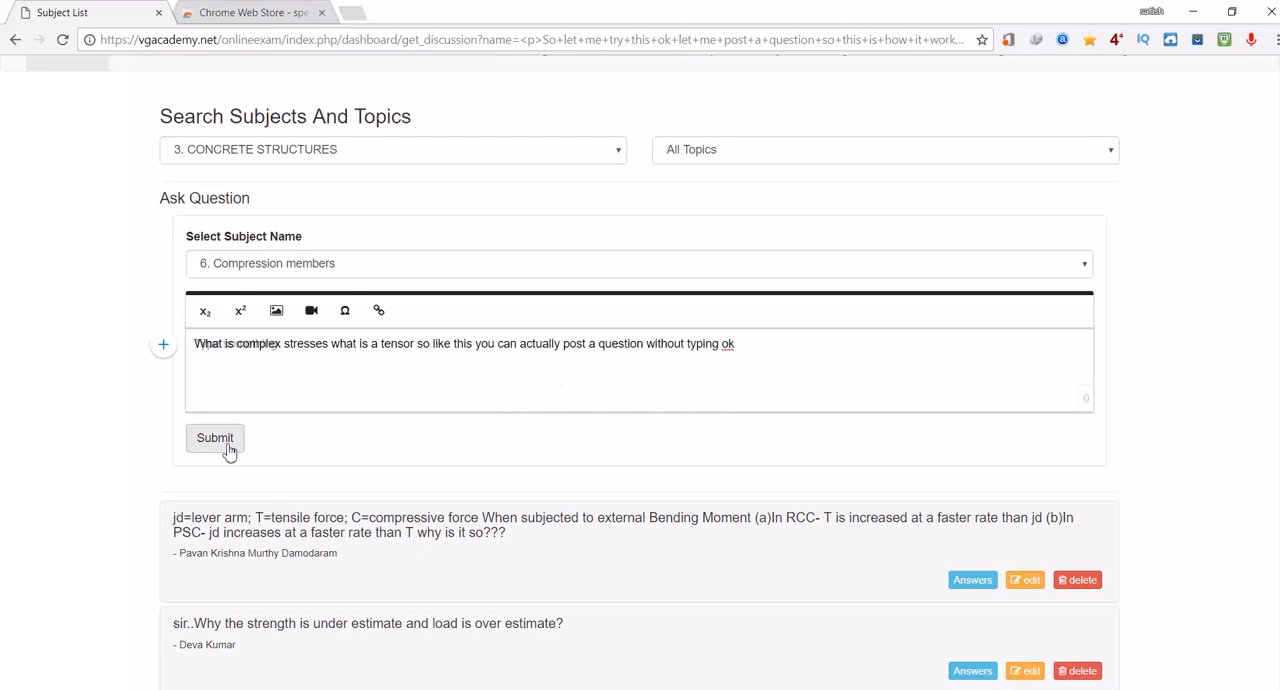
left_click(214, 438)
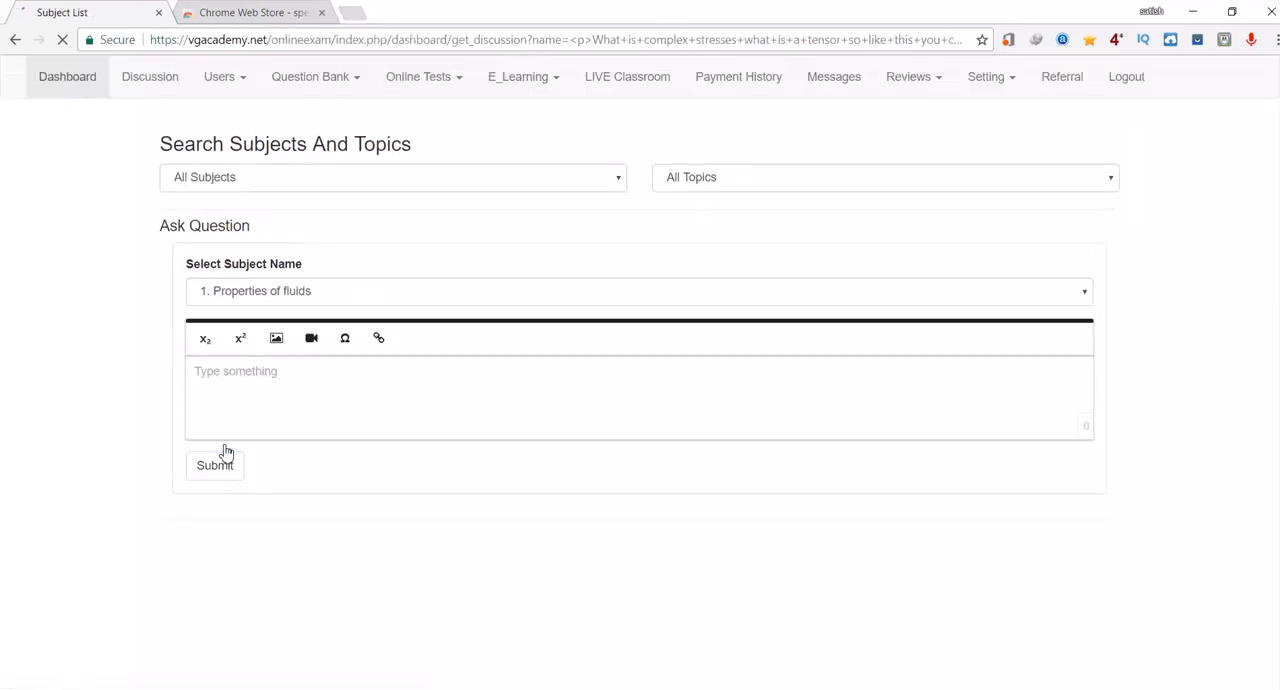
Scroll through the reloaded discussion list to confirm the new question sits on top
left_click(214, 465)
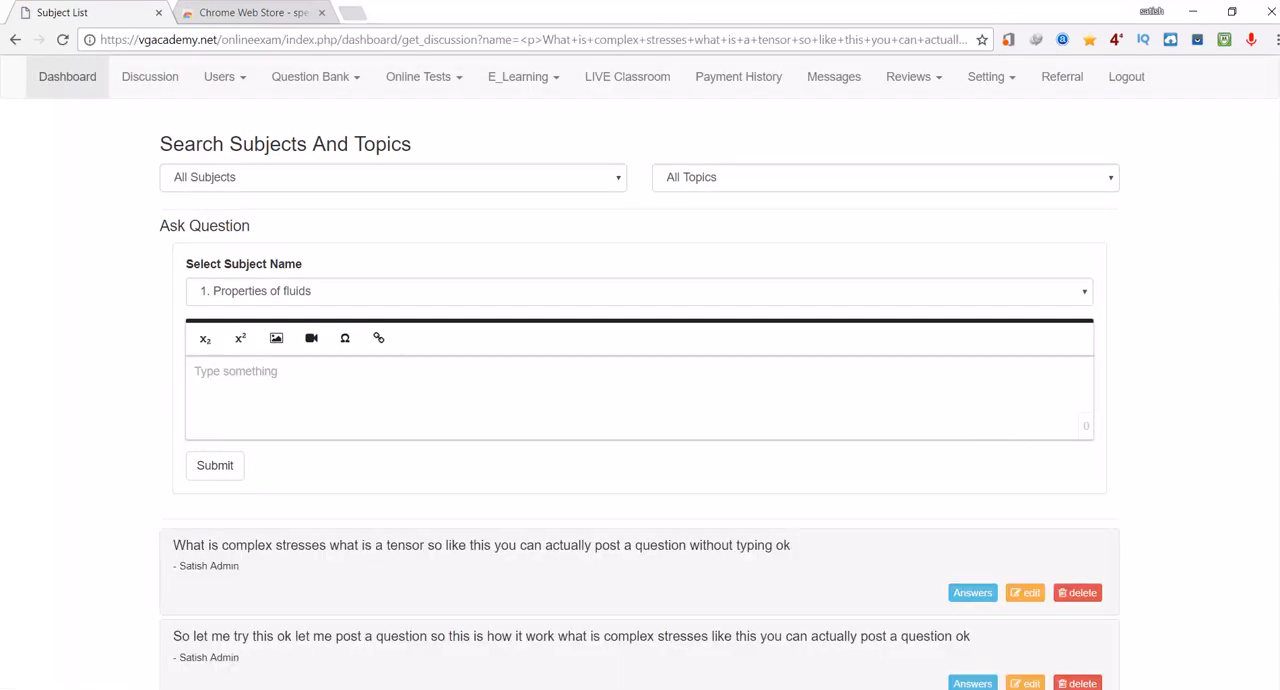
scroll("down", 3)
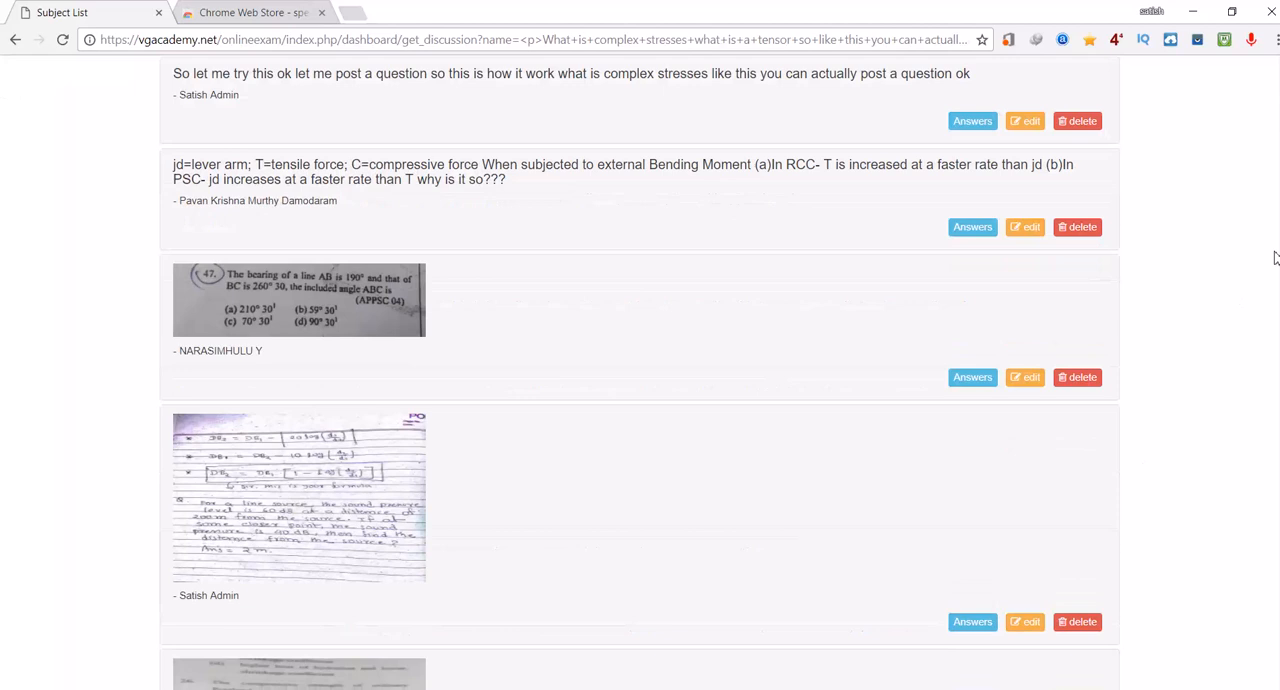
scroll("up", 3)
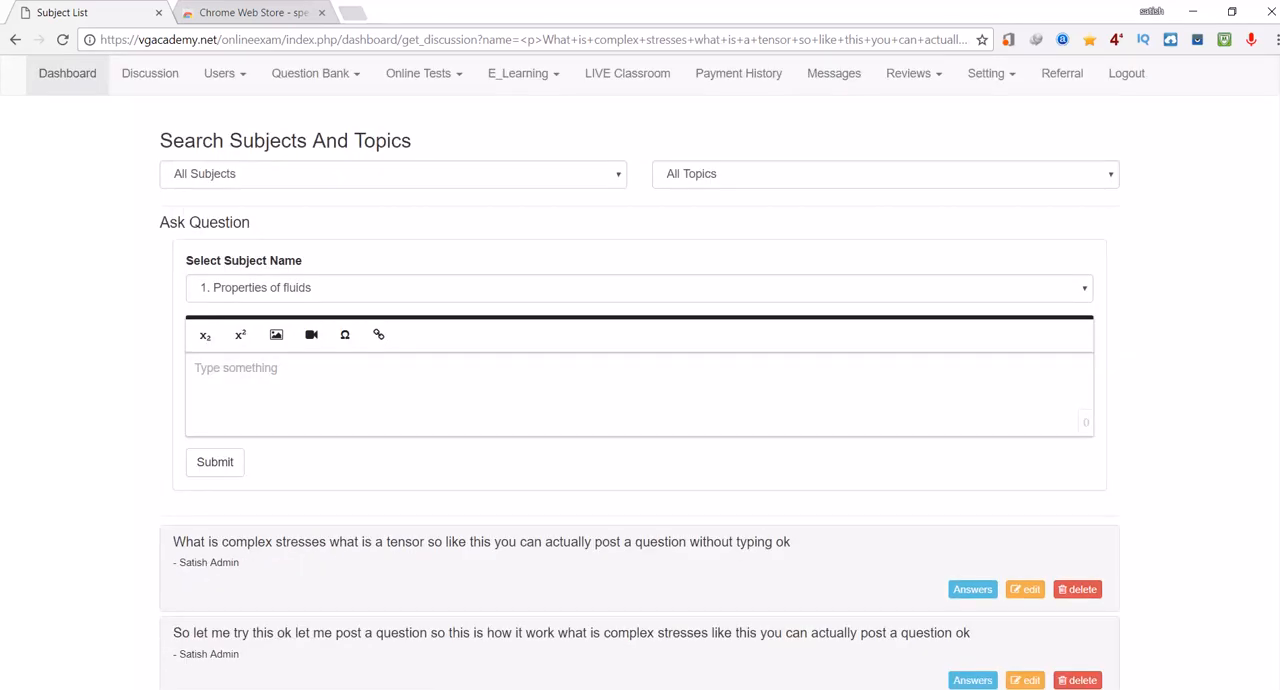
mouse_move(57, 403)
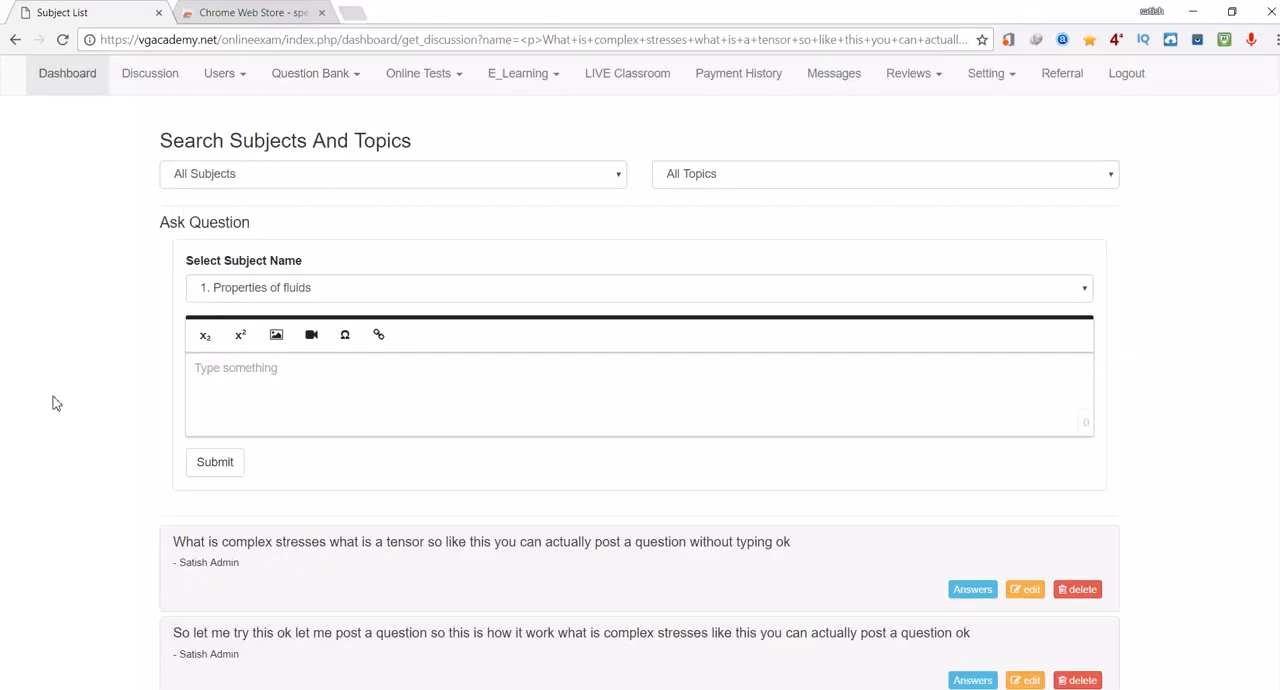
mouse_move(757, 590)
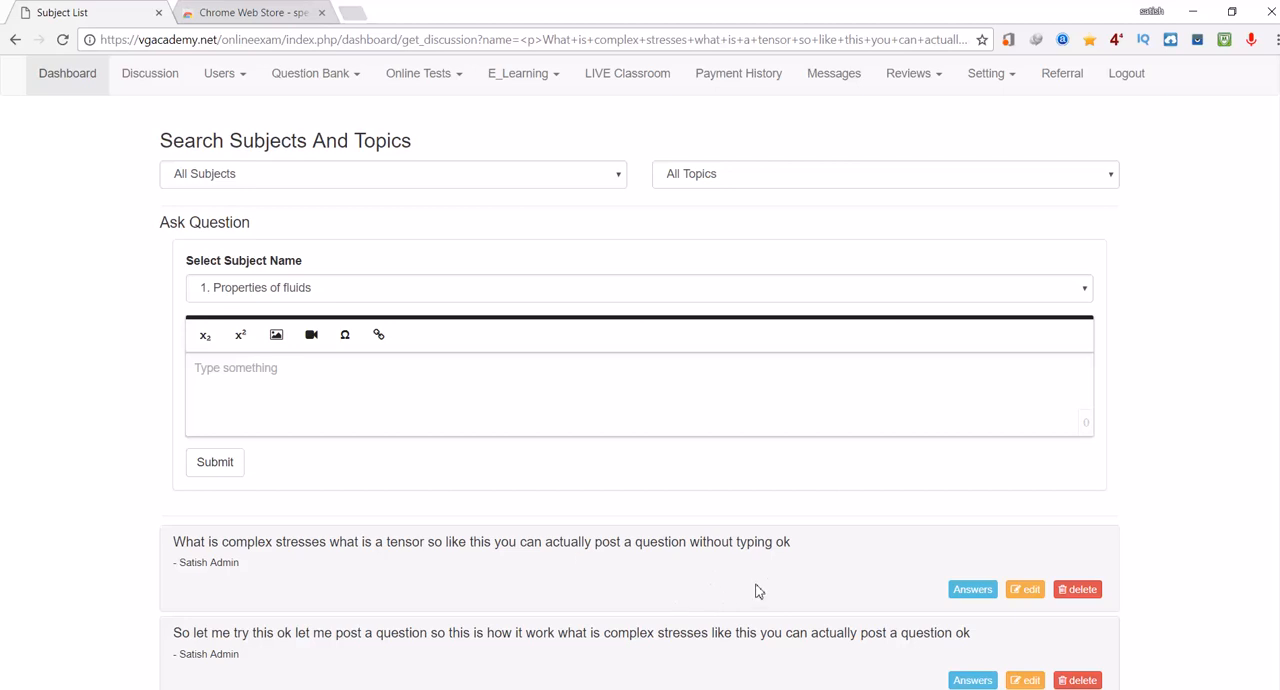
mouse_move(112, 119)
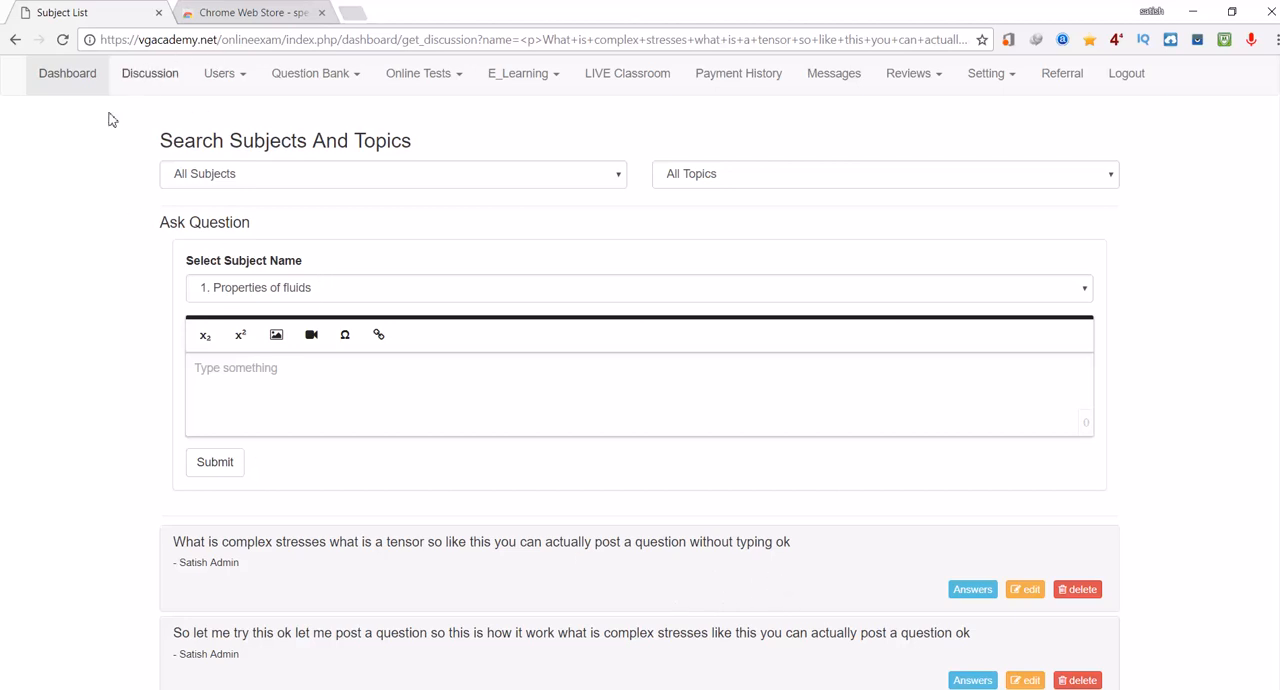
mouse_move(85, 170)
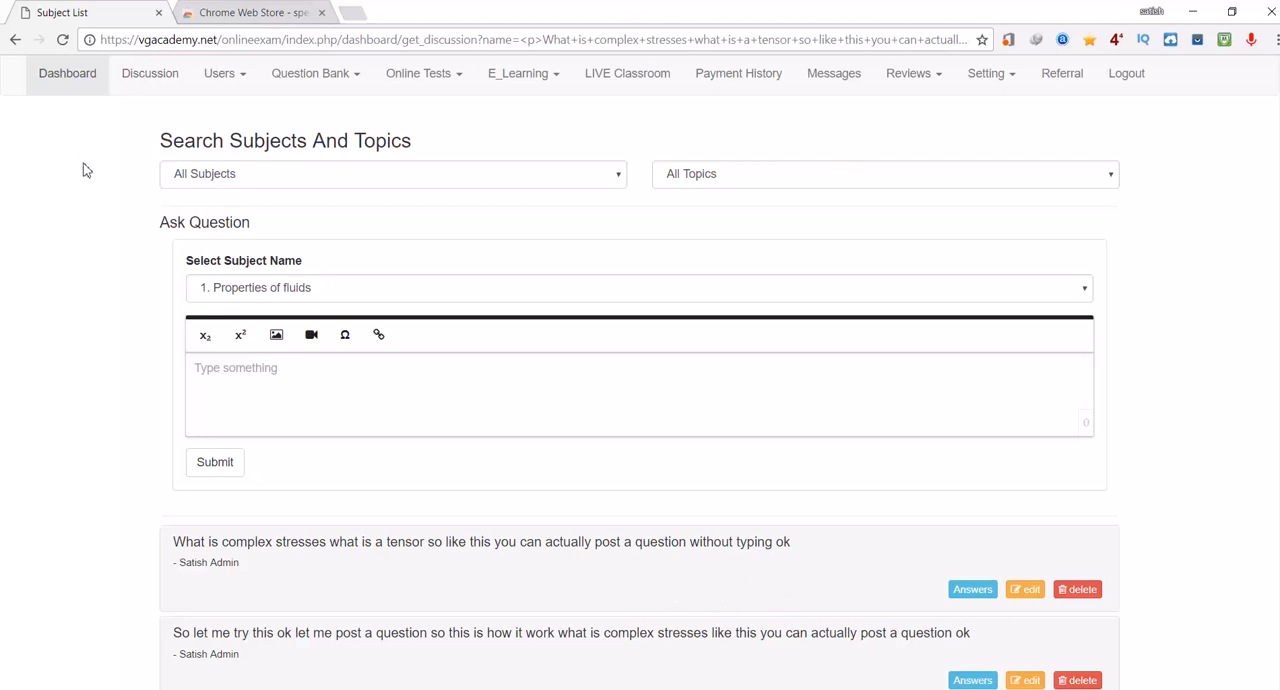
mouse_move(717, 297)
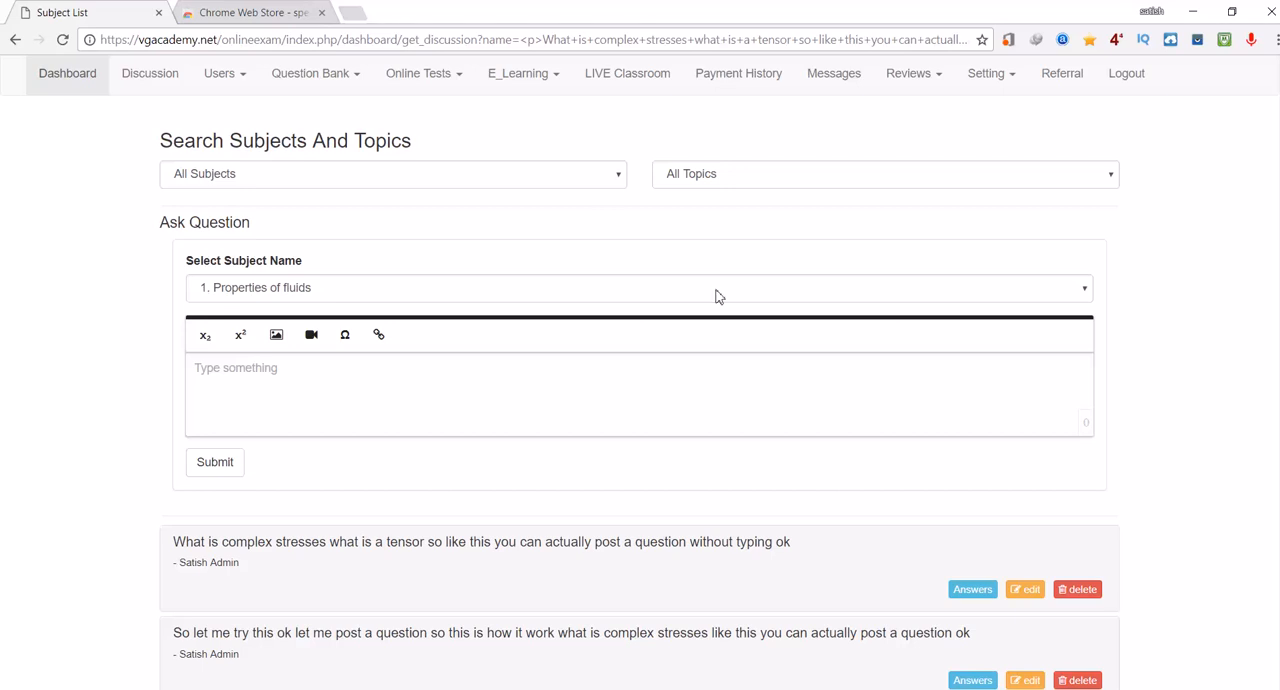
mouse_move(1124, 410)
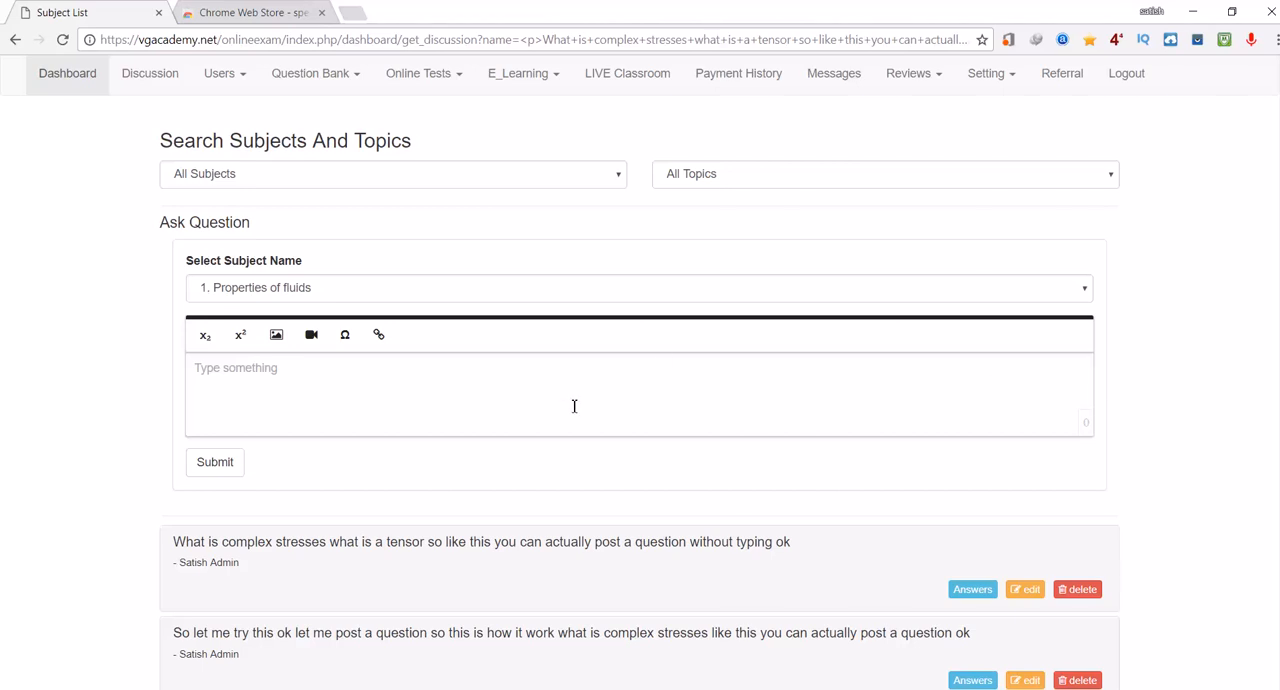
mouse_move(76, 411)
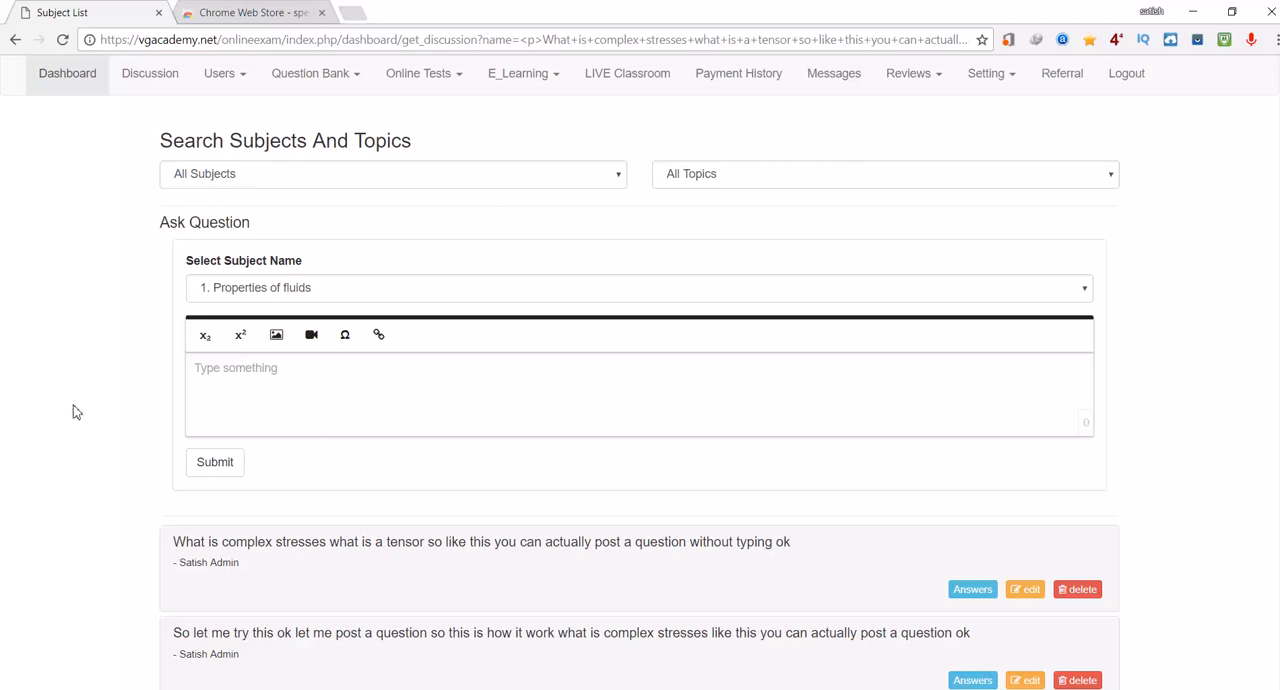